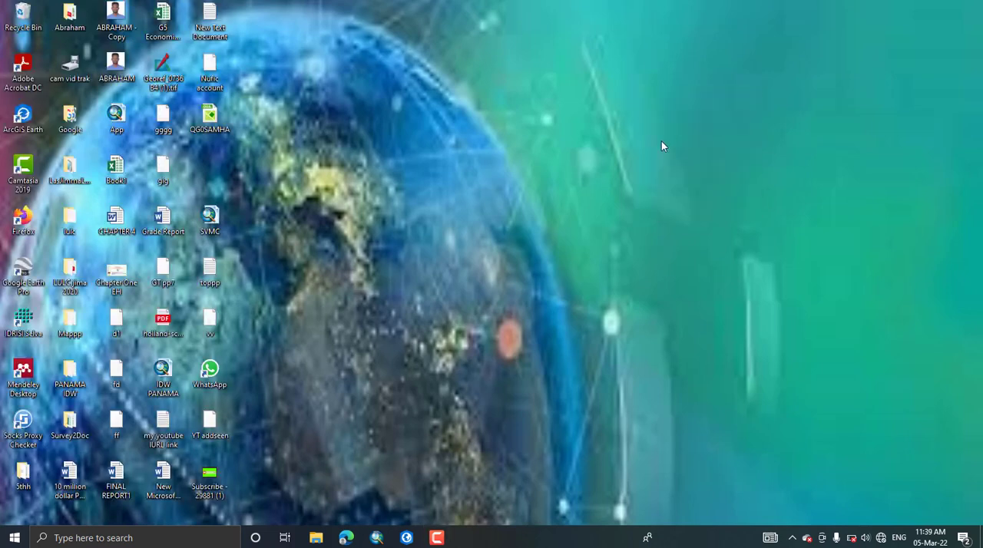
{"action": "mouse_move", "coordinate": [442, 92]}
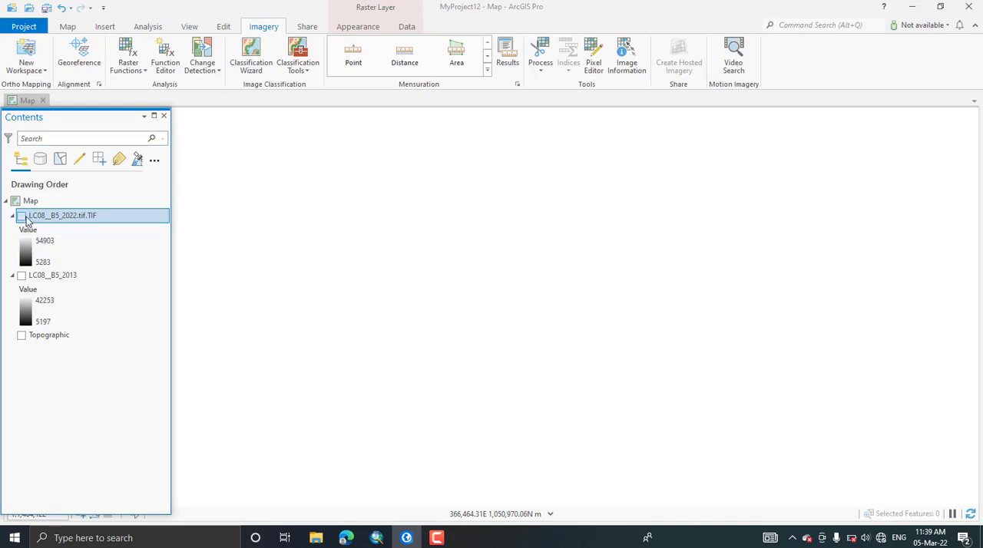
- Turn on both the 2013 and 2022 Landsat band 5 layers and zoom to the lake
{"action": "left_click", "coordinate": [21, 275]}
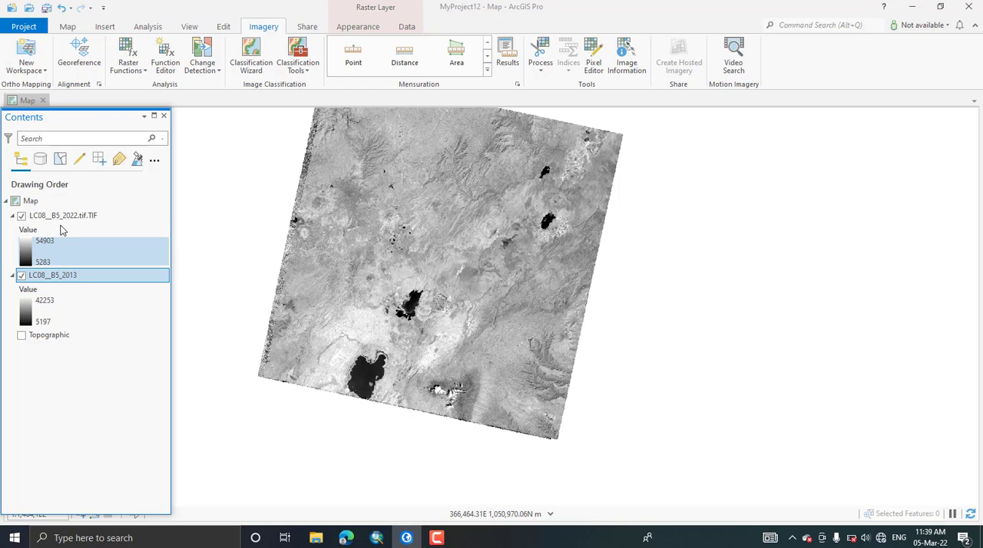
{"action": "left_click", "coordinate": [63, 215]}
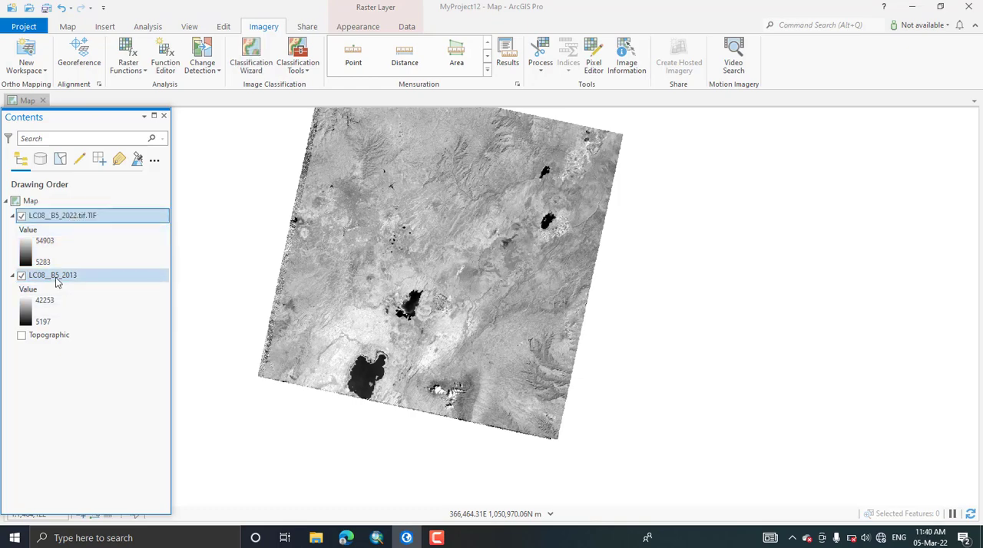
{"action": "left_click", "coordinate": [63, 215]}
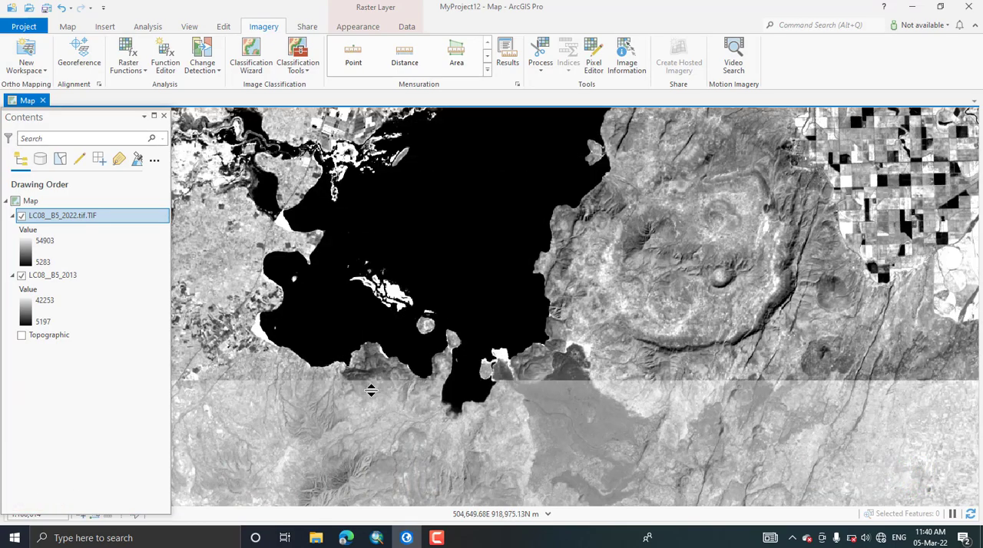
- Swipe the 2022 layer back and forth across the lake to reveal the 2013 image beneath
{"action": "left_click_drag", "start_coordinate": [372, 390], "coordinate": [602, 244]}
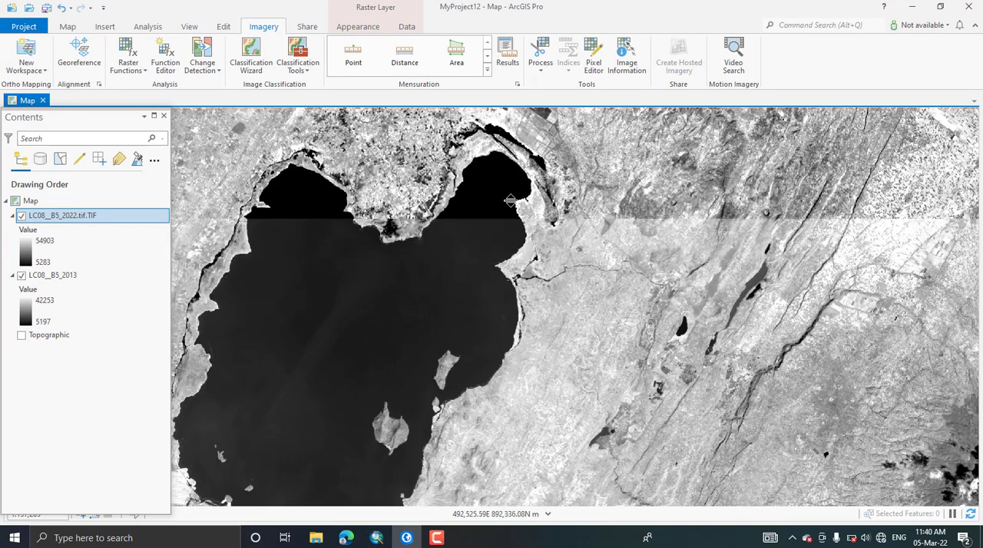
{"action": "left_click_drag", "start_coordinate": [510, 203], "coordinate": [510, 237]}
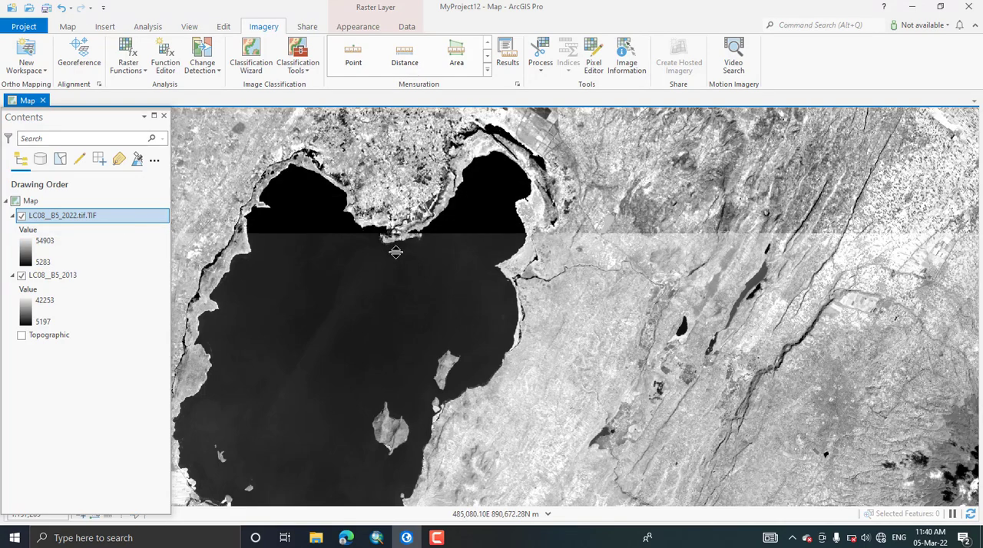
{"action": "left_click_drag", "start_coordinate": [397, 252], "coordinate": [398, 130]}
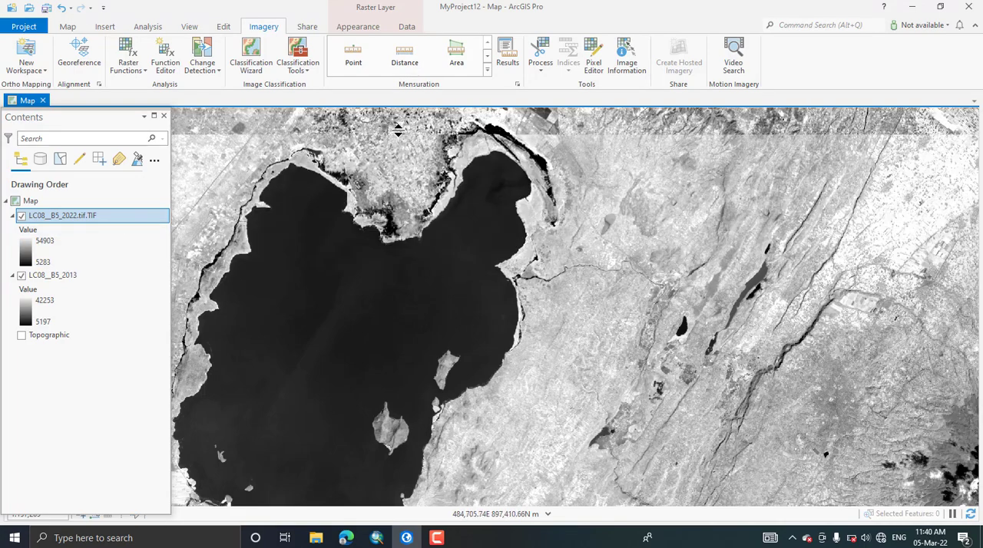
{"action": "left_click_drag", "start_coordinate": [398, 129], "coordinate": [402, 264]}
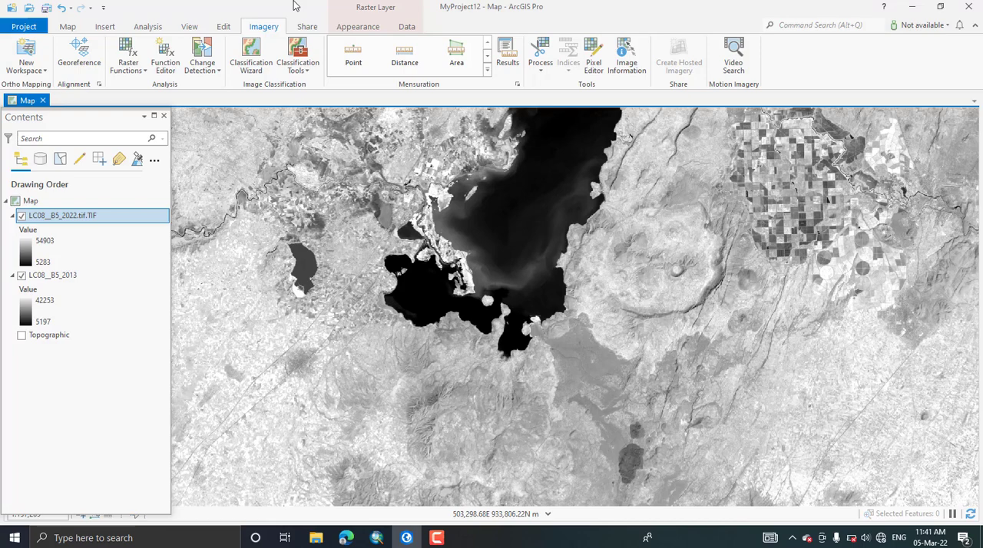
{"action": "mouse_move", "coordinate": [251, 54]}
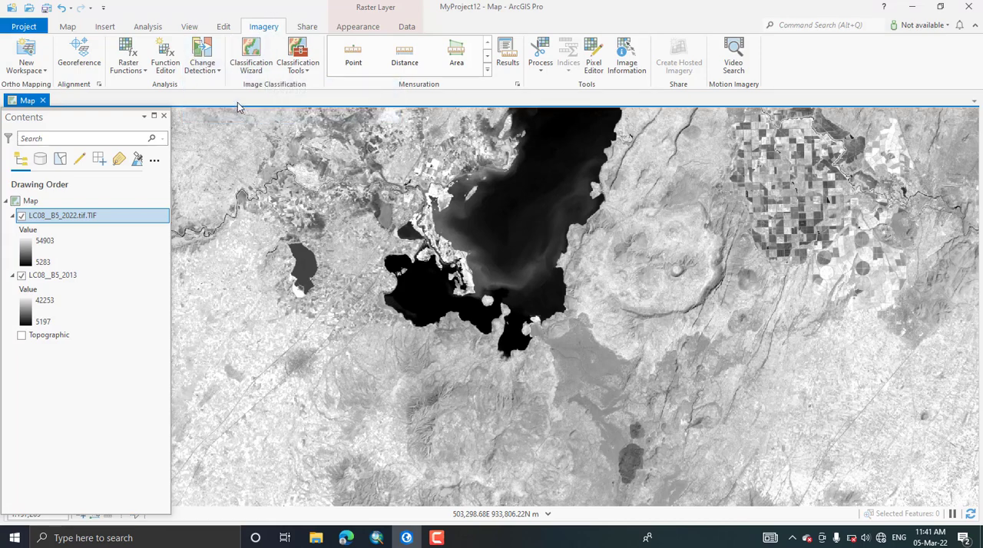
- Start a Pixel Value Change detection from raster LC08_B5_2013 to the 2022 band 5 TIF
{"action": "left_click", "coordinate": [201, 49]}
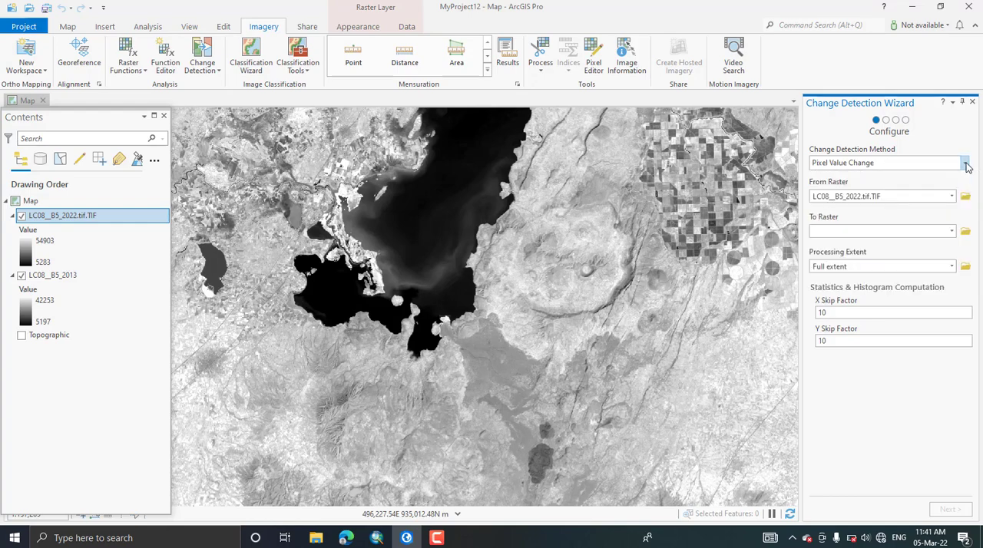
{"action": "left_click", "coordinate": [950, 197]}
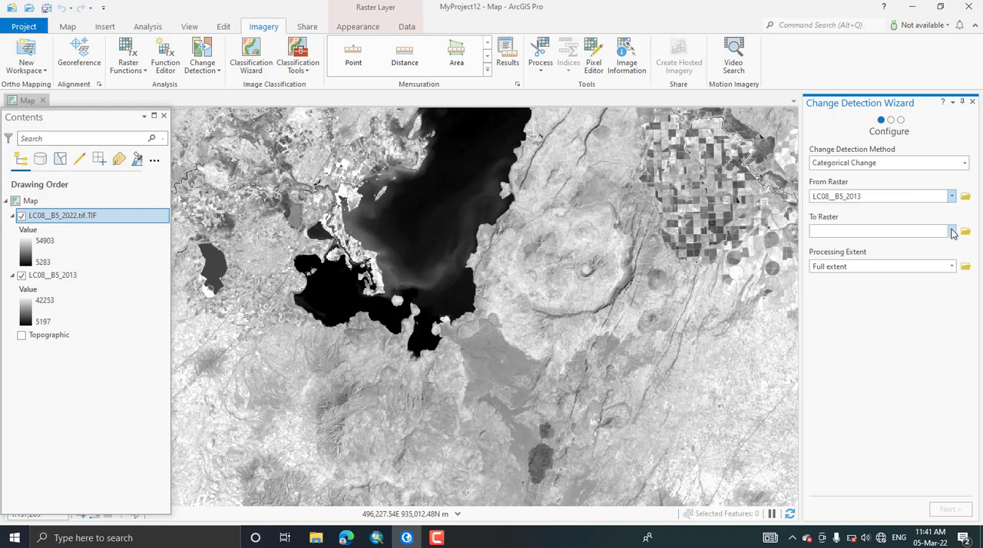
{"action": "left_click", "coordinate": [952, 231]}
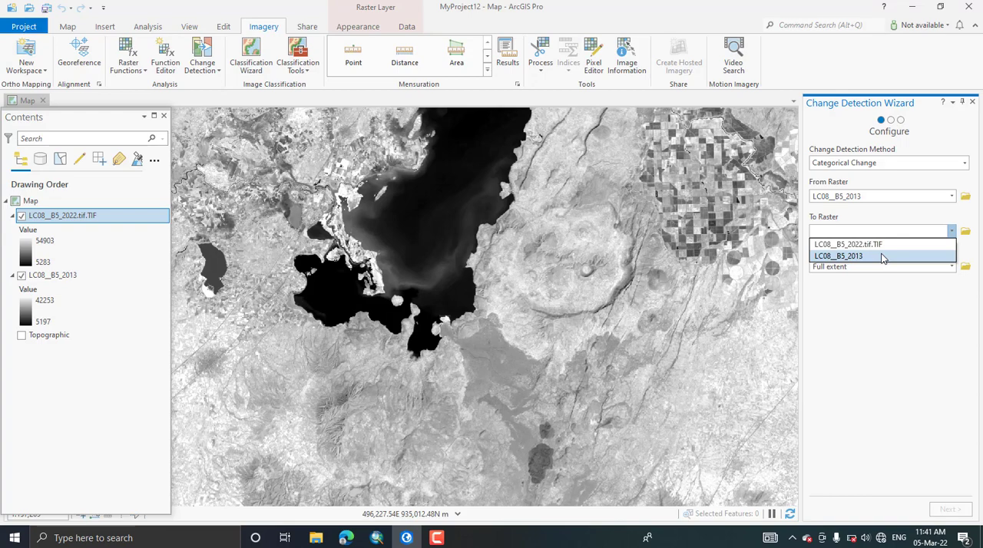
{"action": "left_click", "coordinate": [860, 242]}
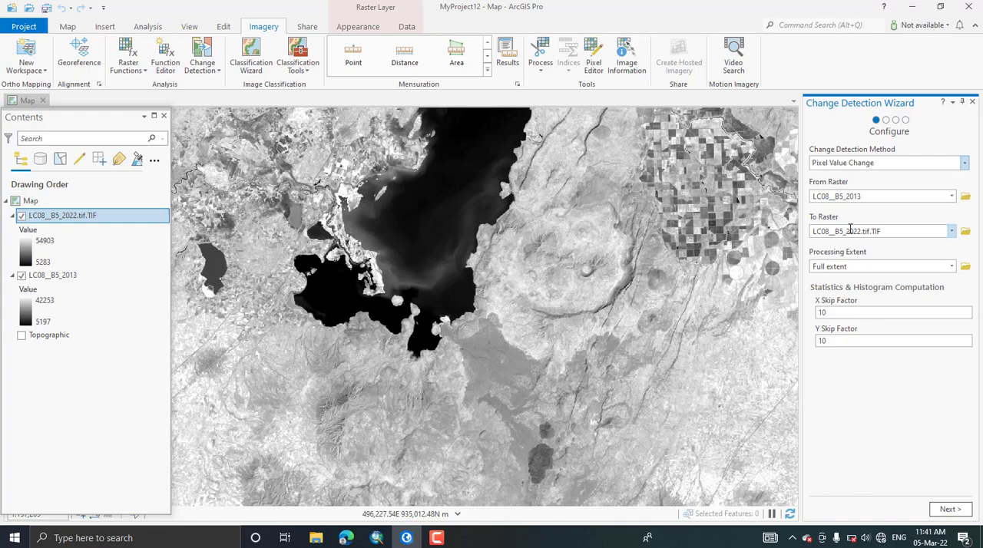
{"action": "mouse_move", "coordinate": [950, 393]}
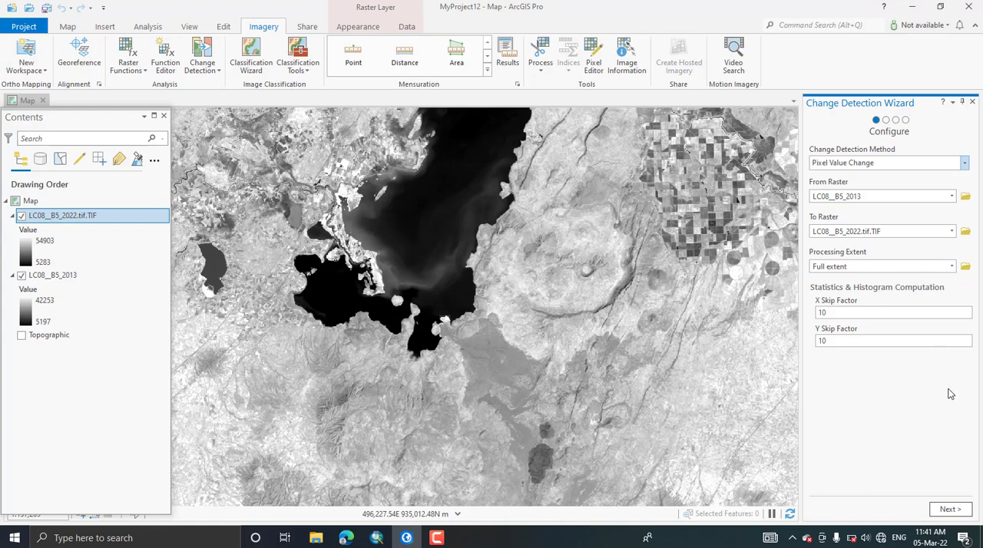
{"action": "left_click", "coordinate": [950, 508]}
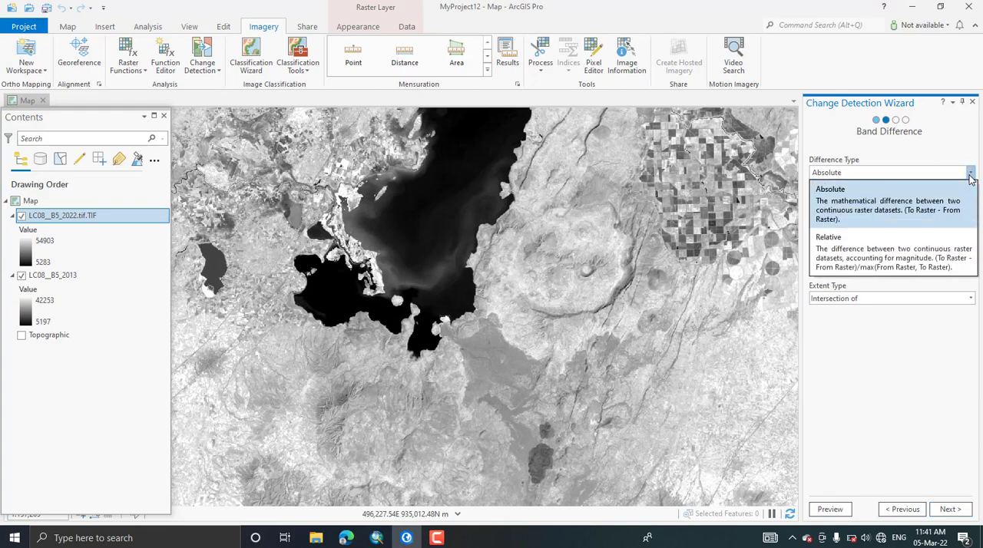
- Use an Absolute difference with Max Of cell size and Intersection Of extent
{"action": "left_click", "coordinate": [830, 189]}
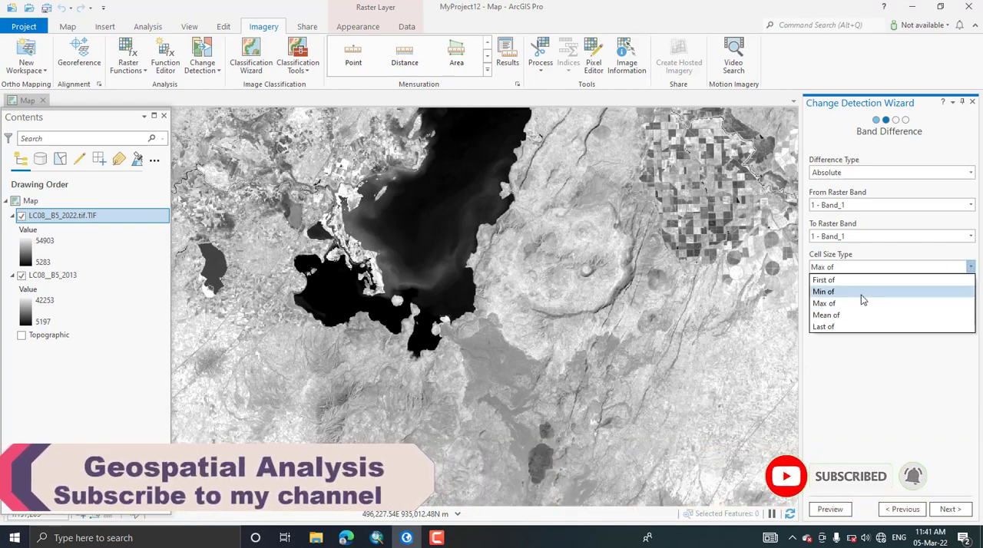
{"action": "left_click", "coordinate": [823, 305]}
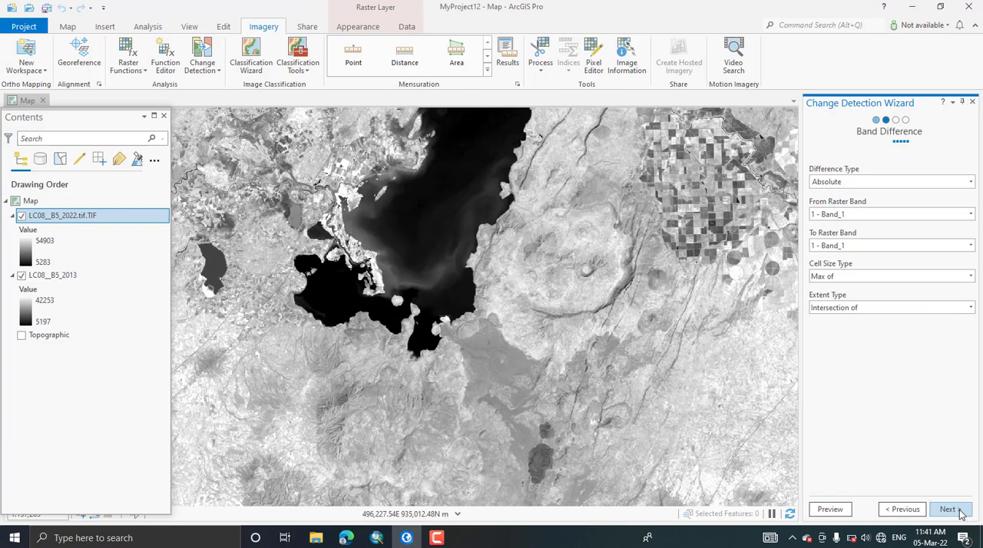
{"action": "left_click", "coordinate": [949, 509]}
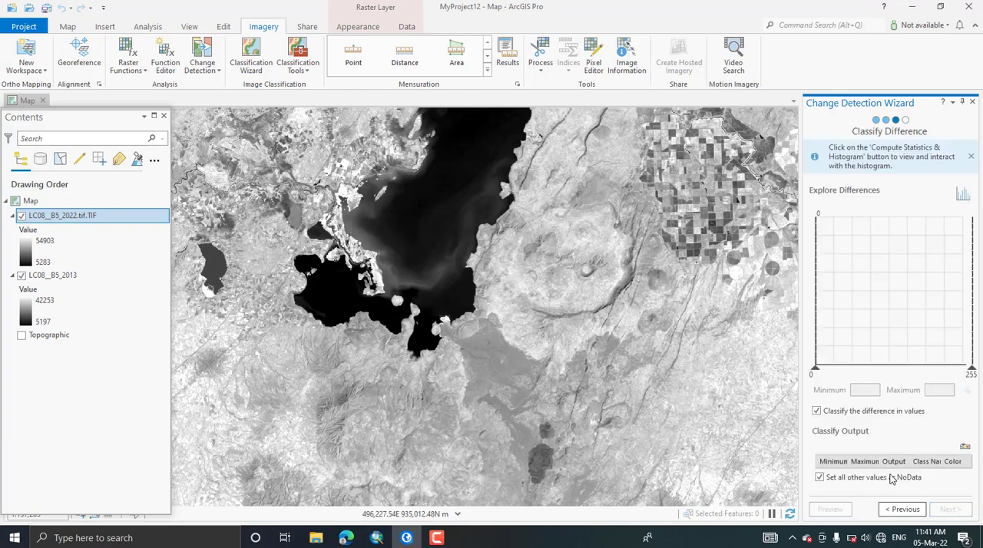
- Leave 'Classify the difference in values' unchecked and proceed to Post-processing
{"action": "left_click", "coordinate": [817, 411]}
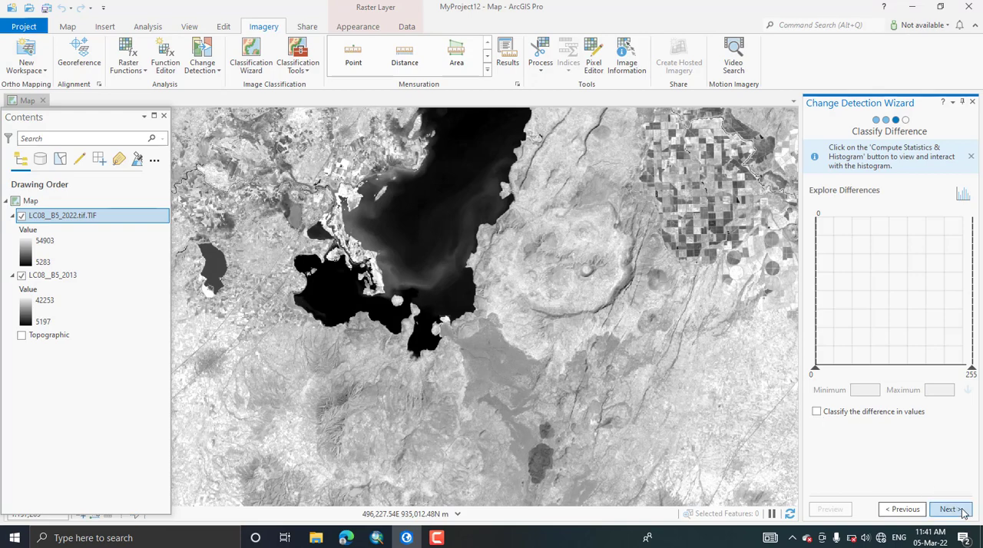
{"action": "left_click", "coordinate": [950, 510]}
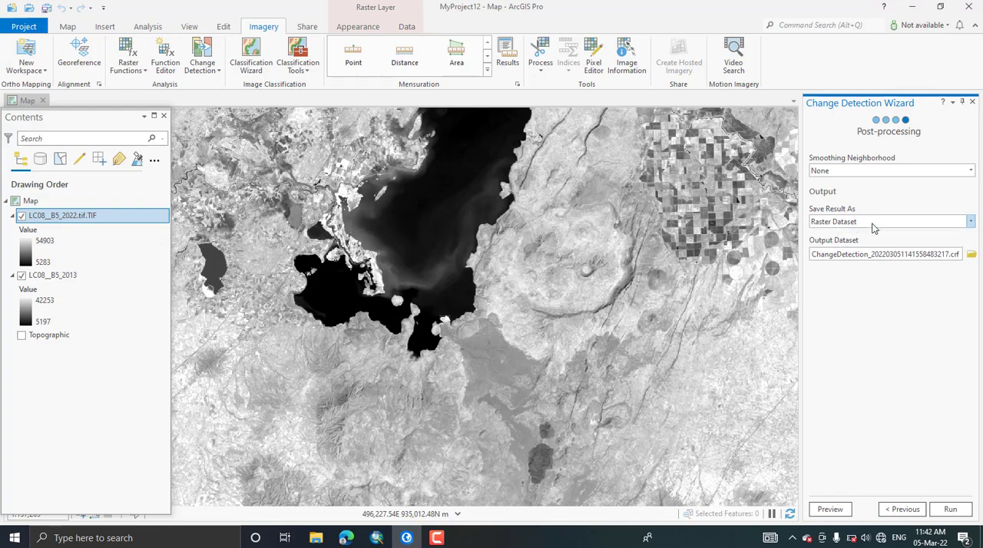
{"action": "mouse_move", "coordinate": [885, 407]}
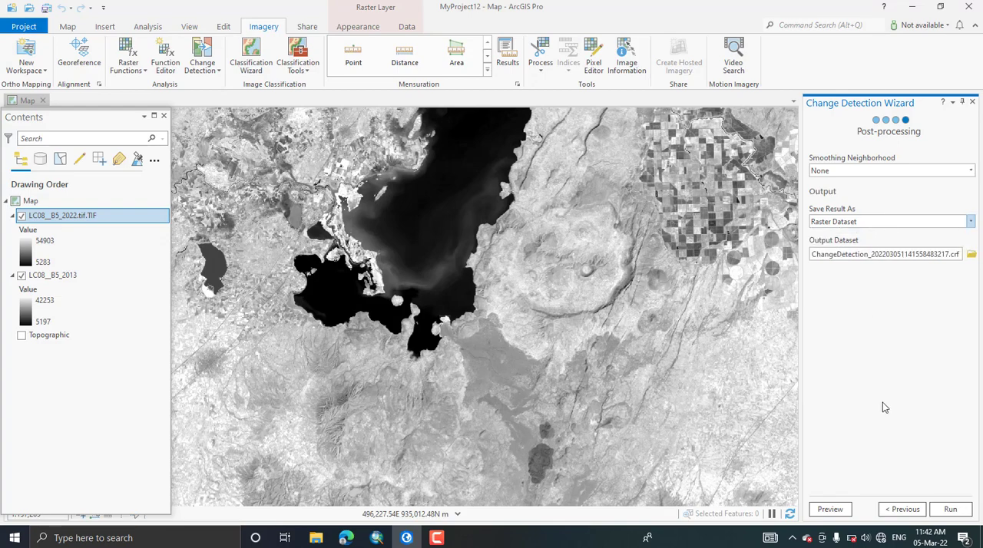
- Run the wizard to save the ChangeDetection raster dataset with the default name
{"action": "left_click", "coordinate": [950, 510]}
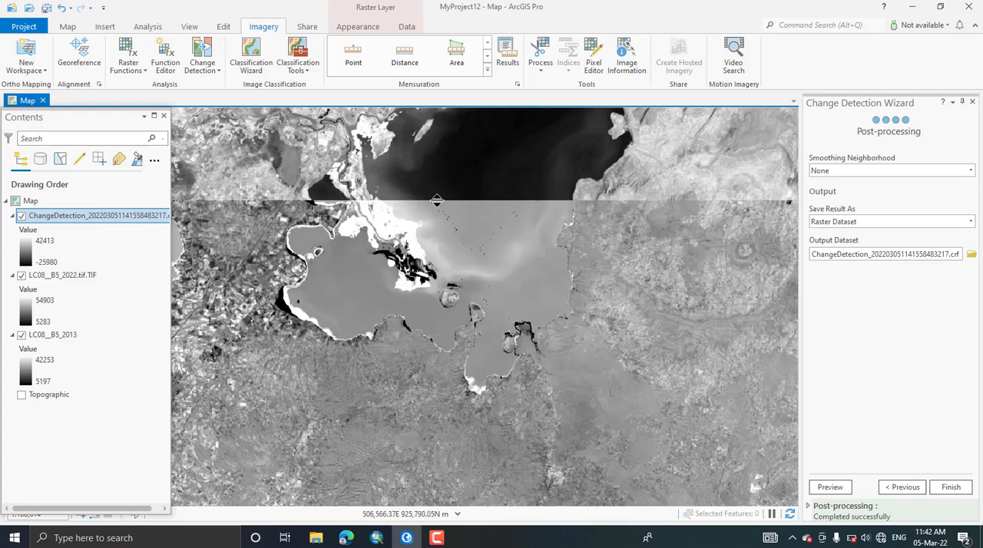
- Reorder LC08_B5_2013 above the 2022 layer with the ChangeDetection result shown on top
{"action": "left_click", "coordinate": [21, 212]}
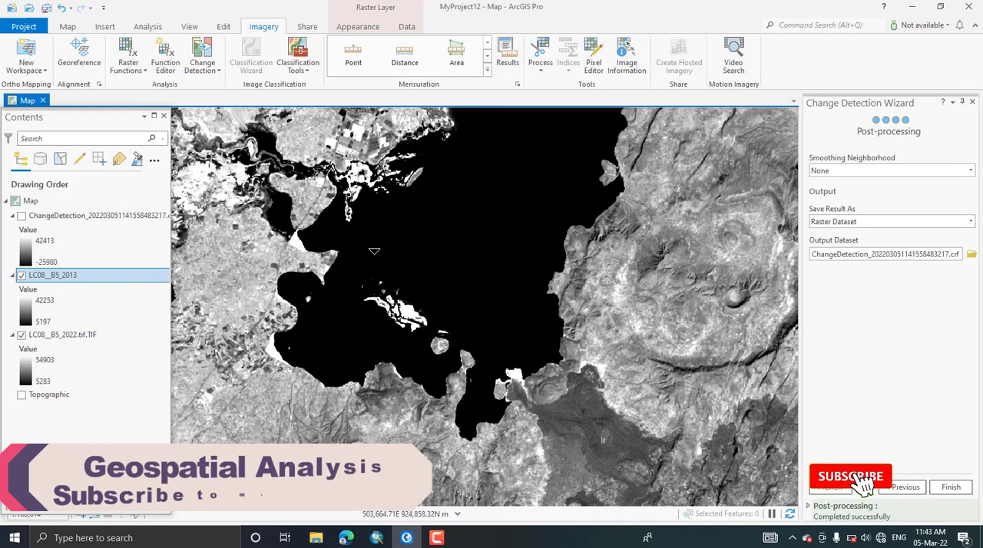
{"action": "left_click", "coordinate": [851, 478]}
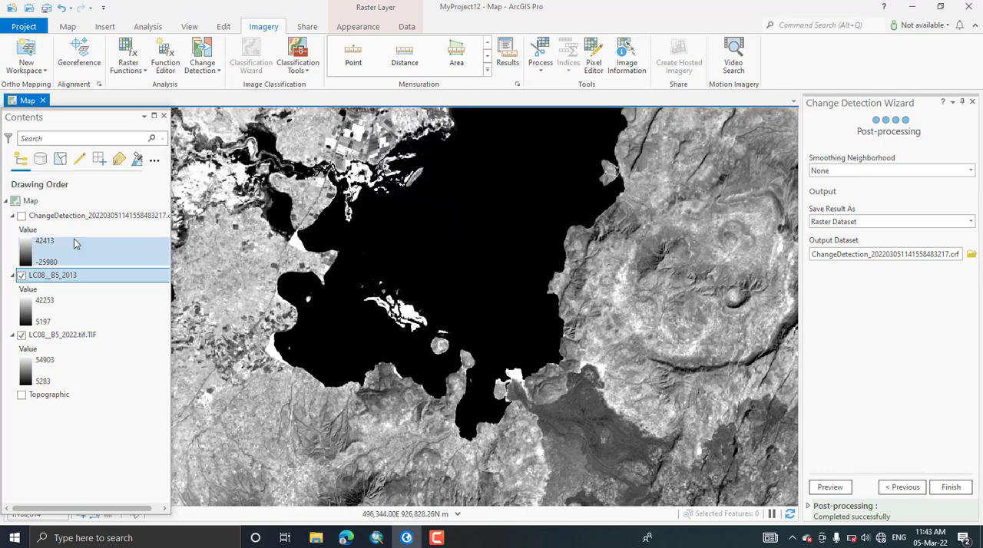
{"action": "left_click", "coordinate": [22, 215]}
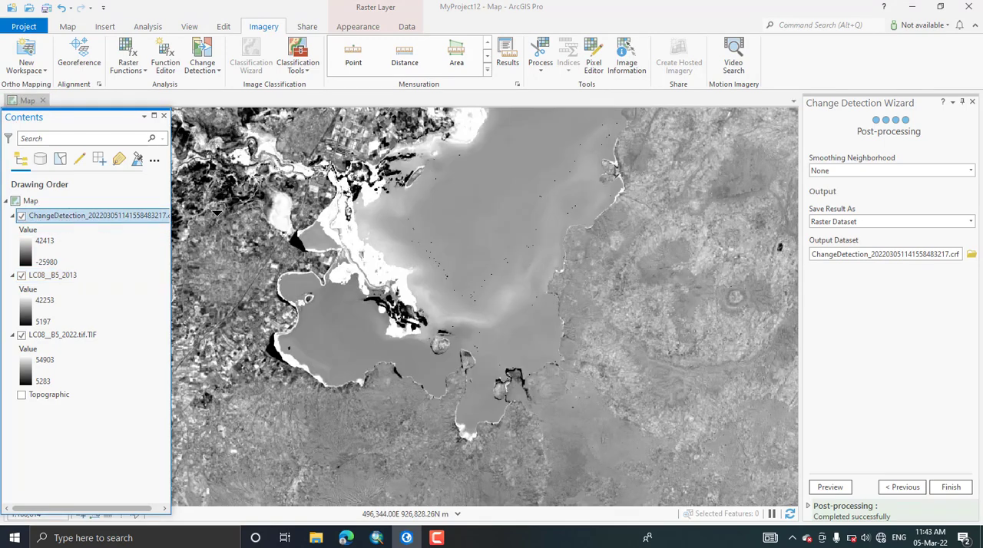